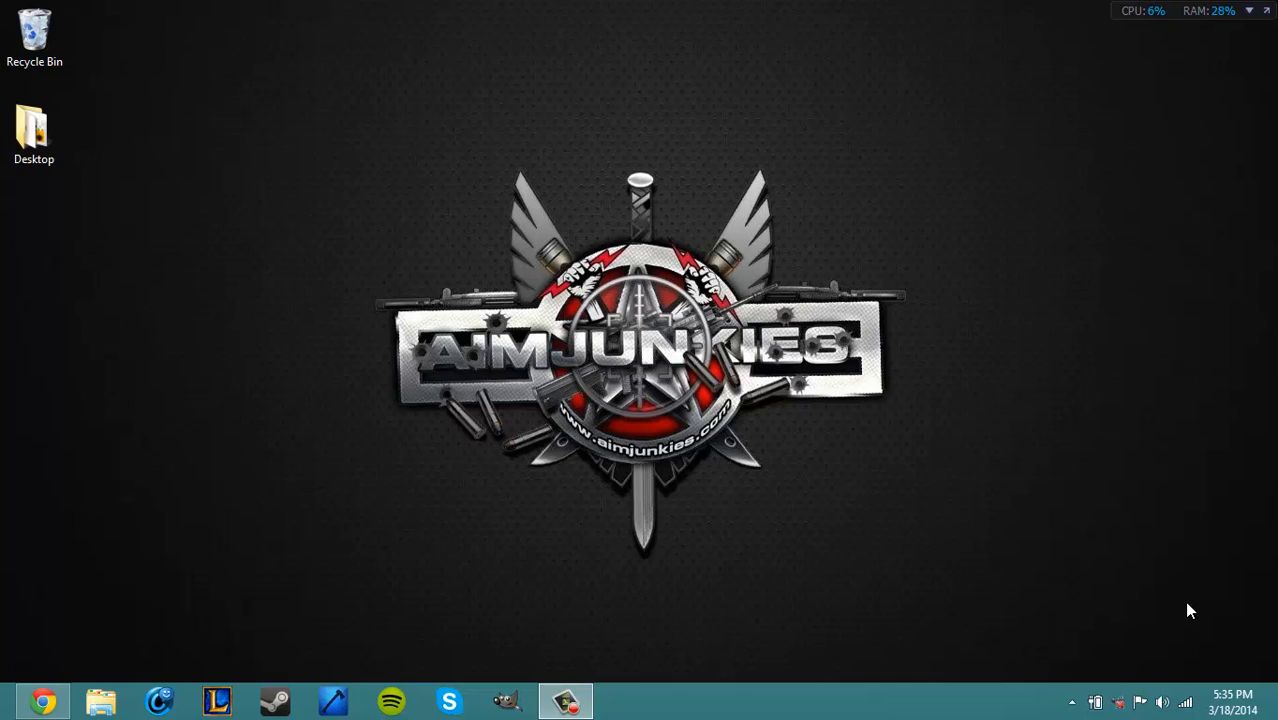
Bring up the Win+X quick-access menu of system tools from the Start corner
{"action": "left_click", "coordinate": [42, 700]}
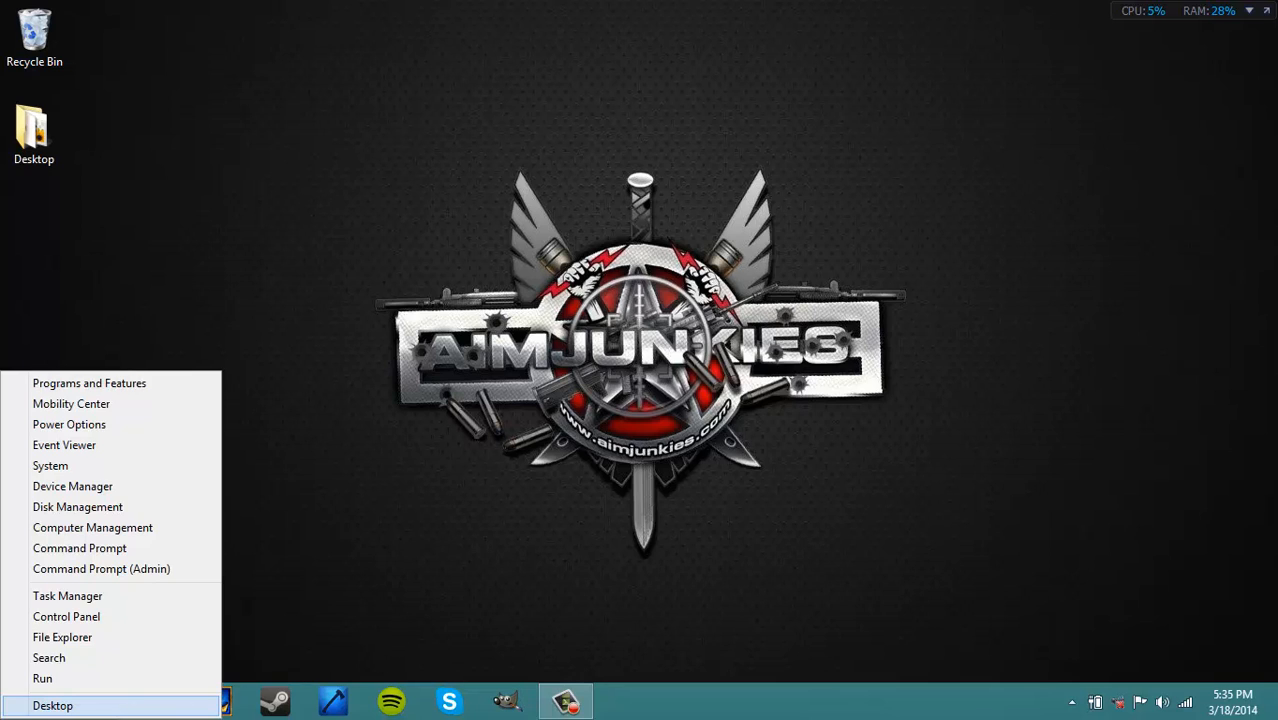
{"action": "mouse_move", "coordinate": [100, 568]}
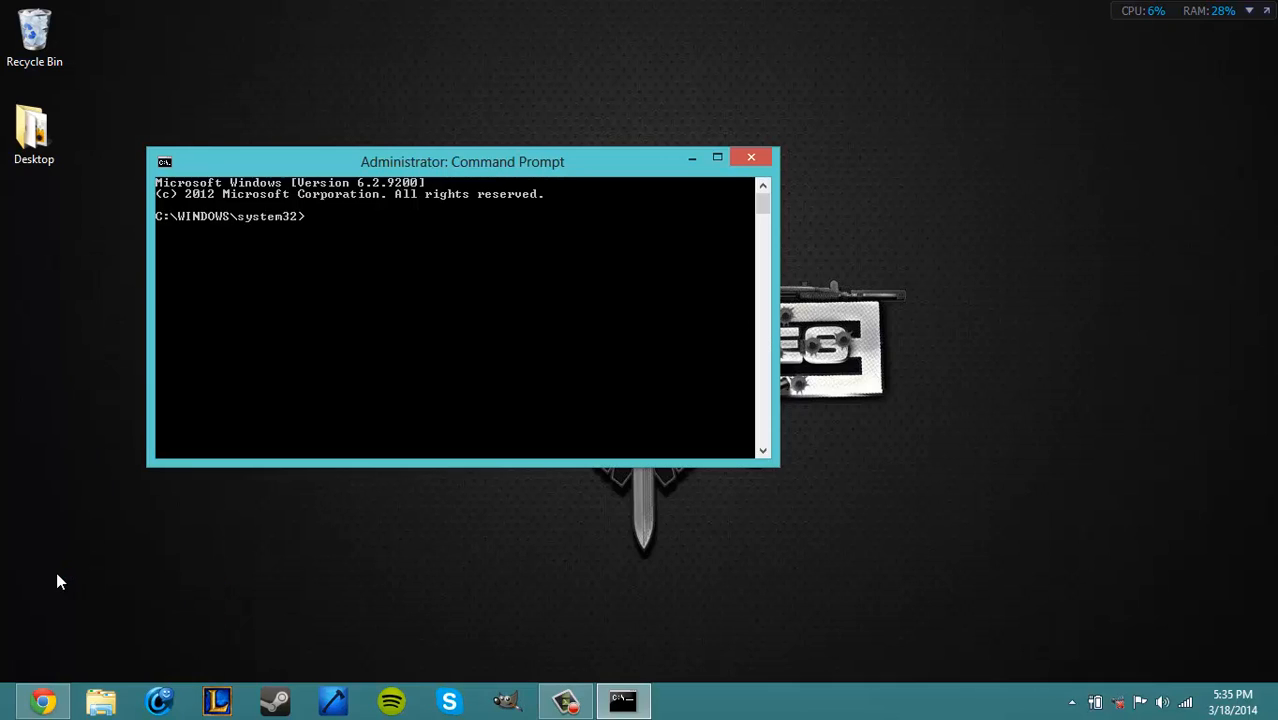
{"action": "mouse_move", "coordinate": [808, 192]}
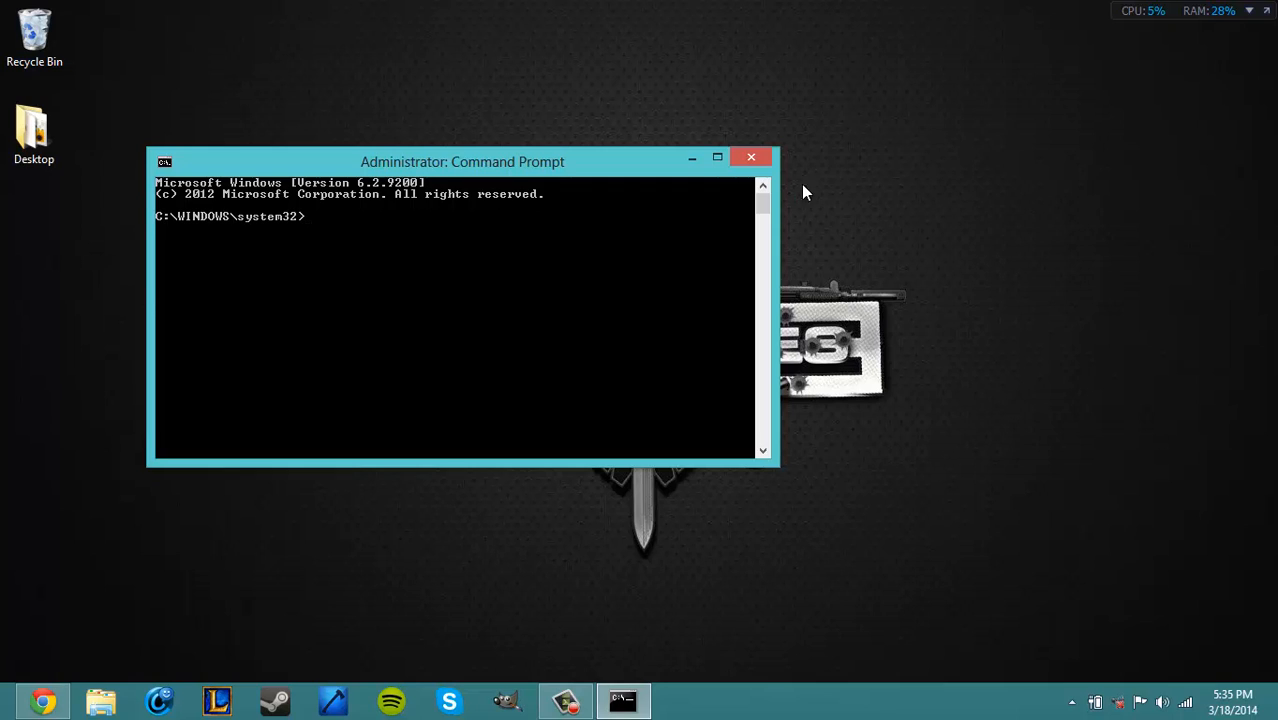
Relaunch Command Prompt (Admin), centre its window, and switch to the forum page
{"action": "left_click", "coordinate": [752, 156]}
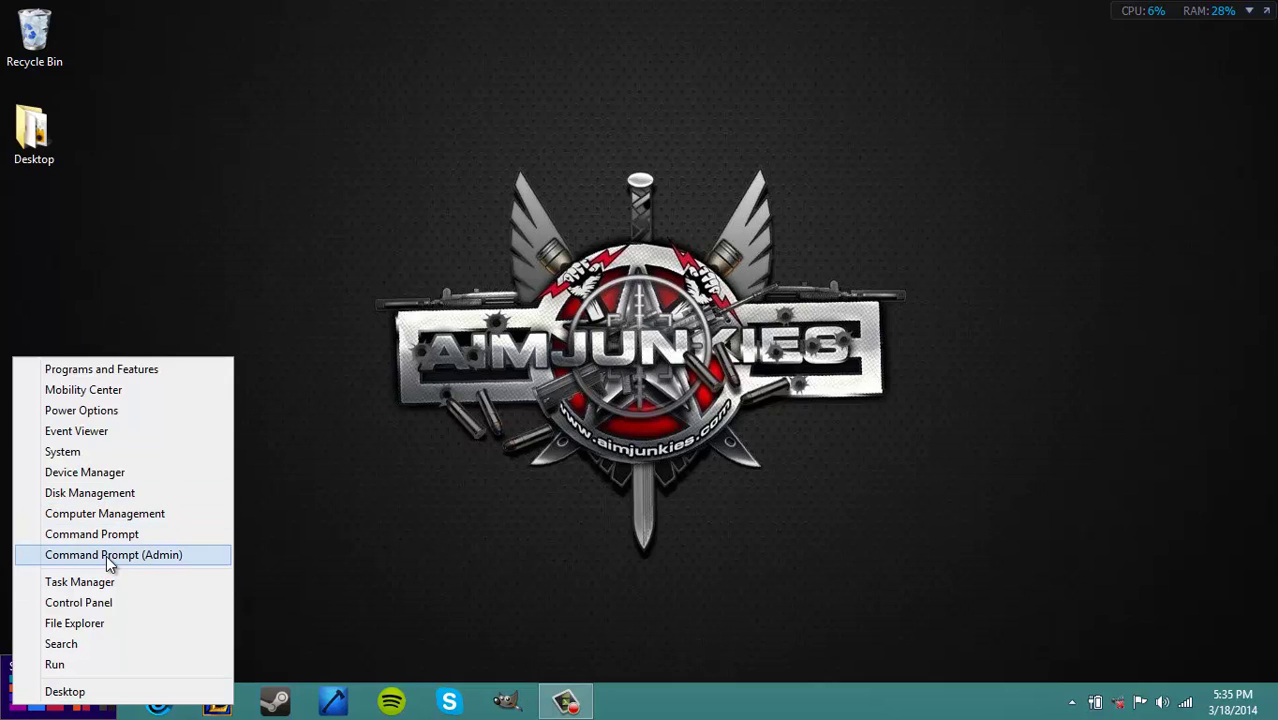
{"action": "left_click", "coordinate": [112, 554]}
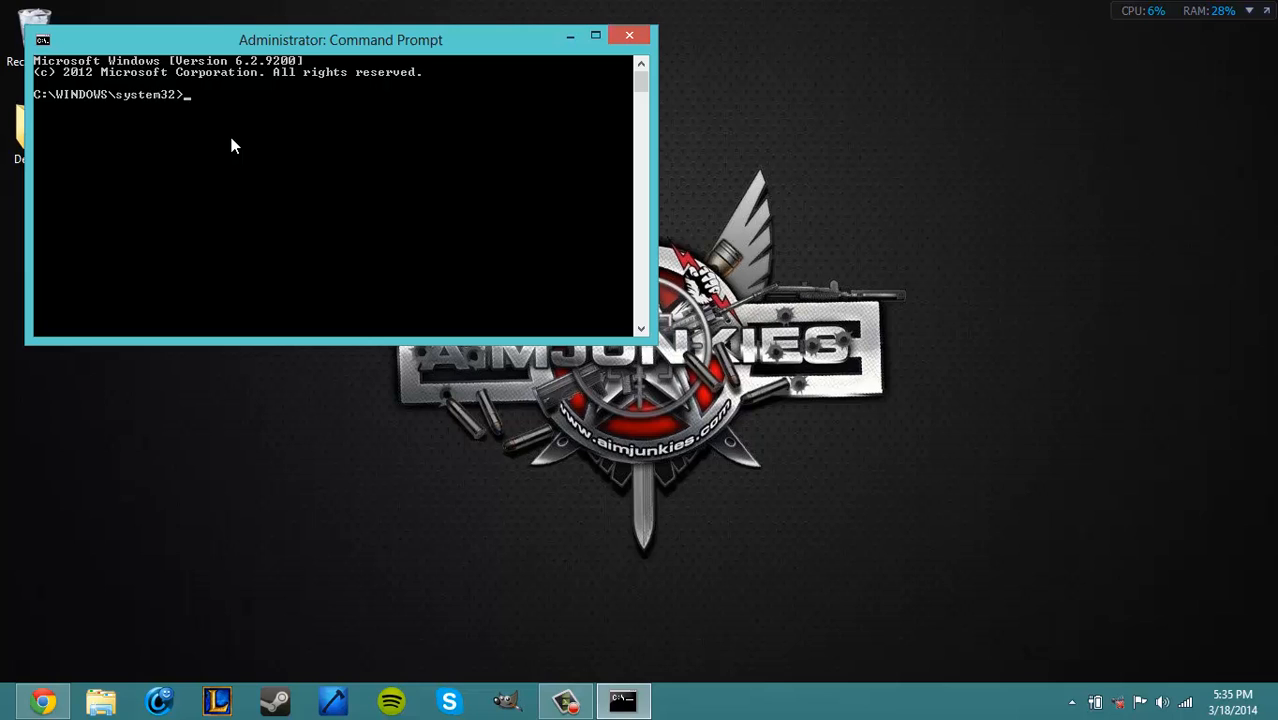
{"action": "left_click_drag", "start_coordinate": [236, 144], "coordinate": [380, 50]}
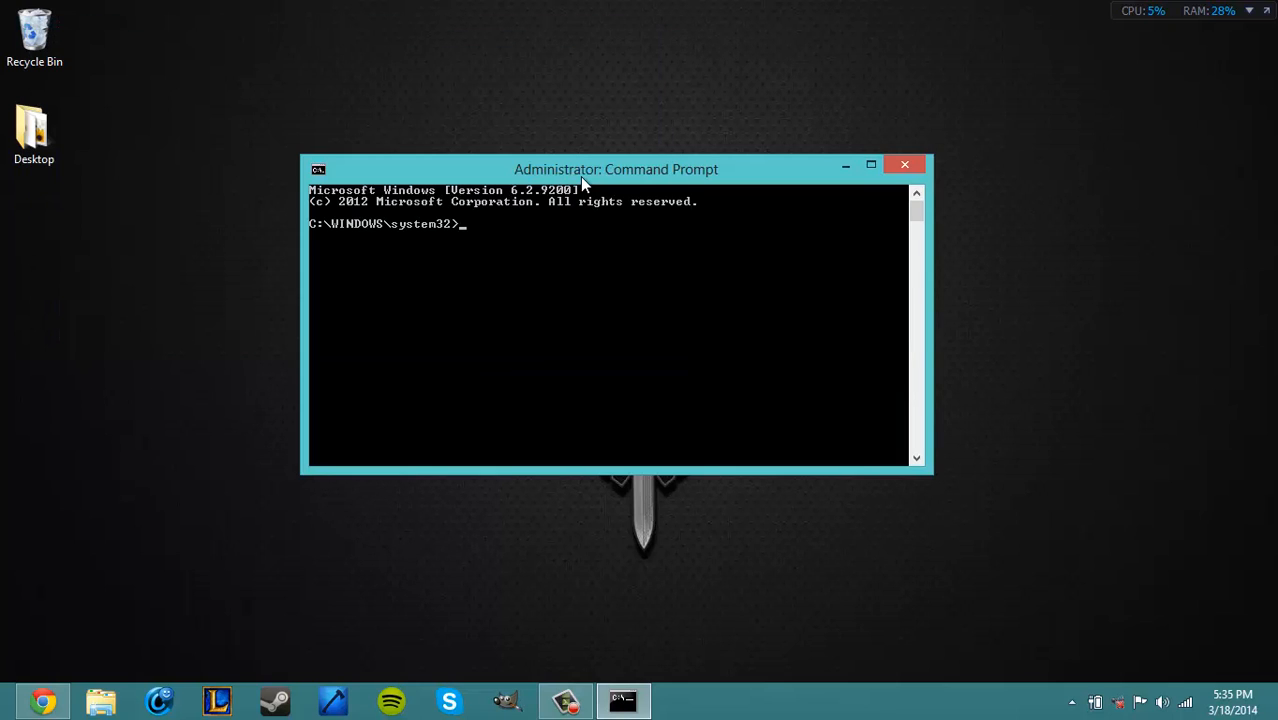
{"action": "mouse_move", "coordinate": [132, 584]}
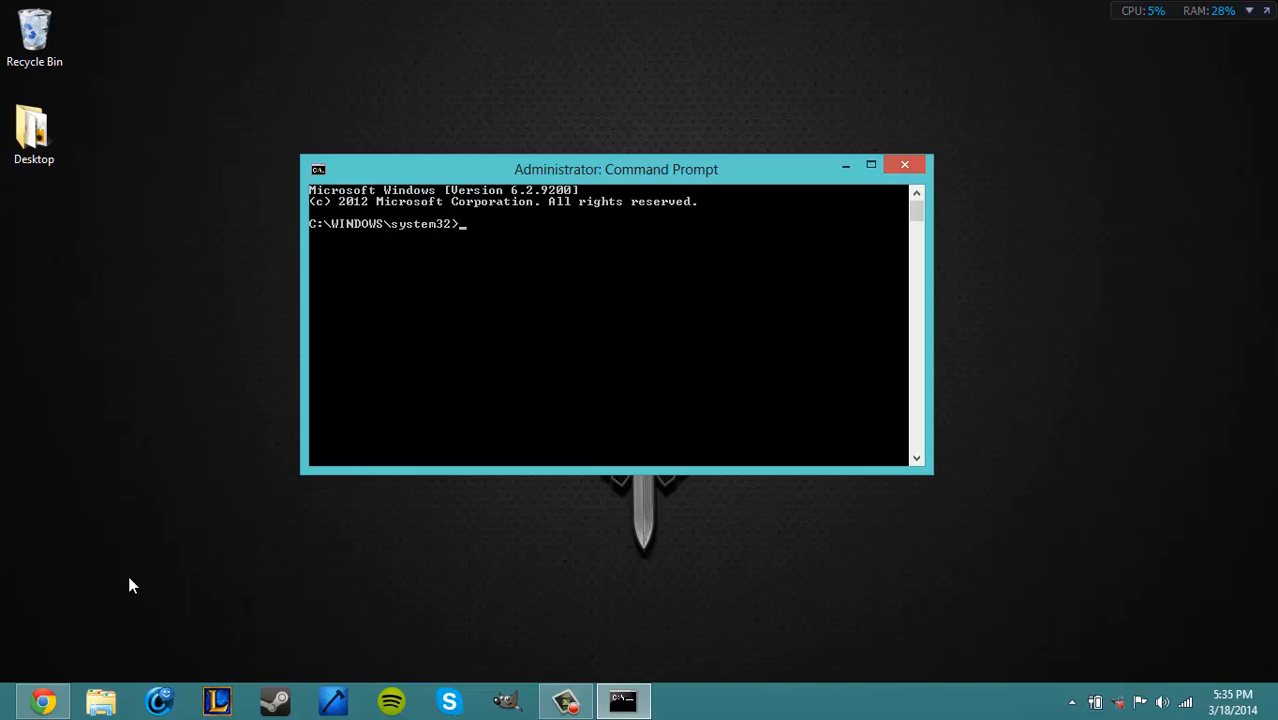
{"action": "left_click", "coordinate": [870, 164]}
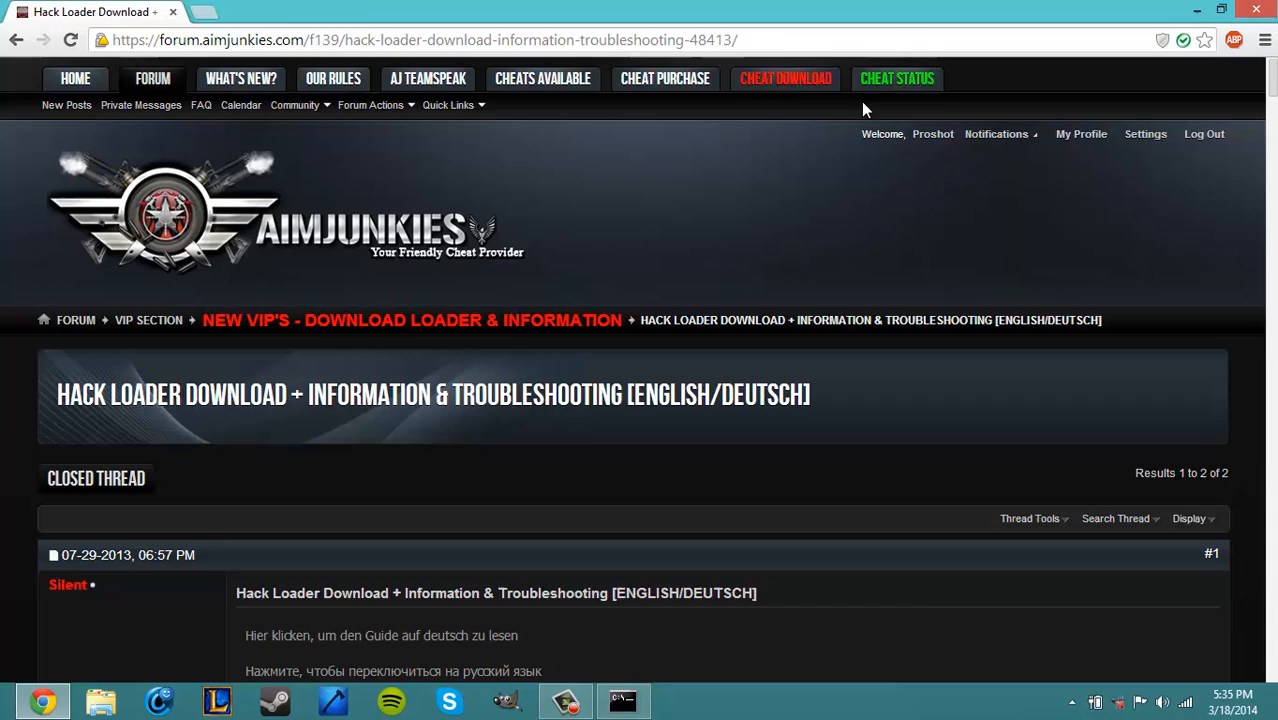
{"action": "mouse_move", "coordinate": [784, 78]}
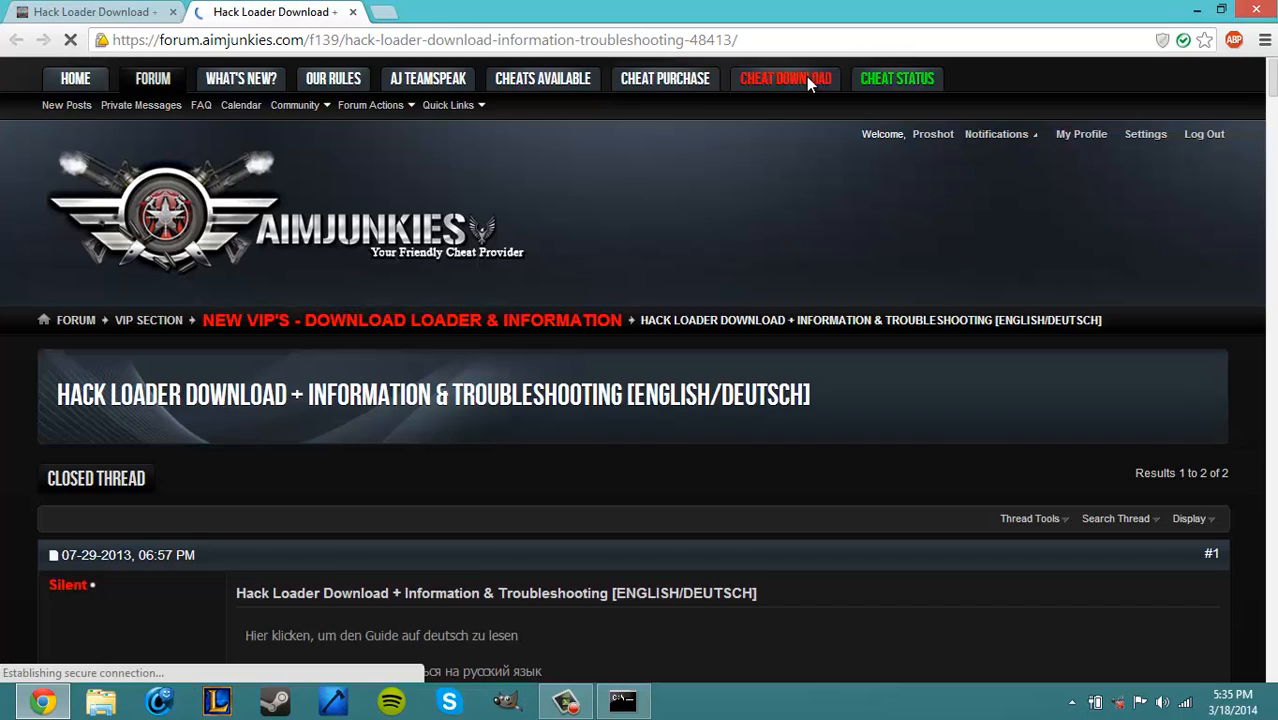
Scroll the Hack Loader thread down to its DEP AlwaysOff instructions
{"action": "scroll", "scroll_direction": "down", "scroll_amount": 3}
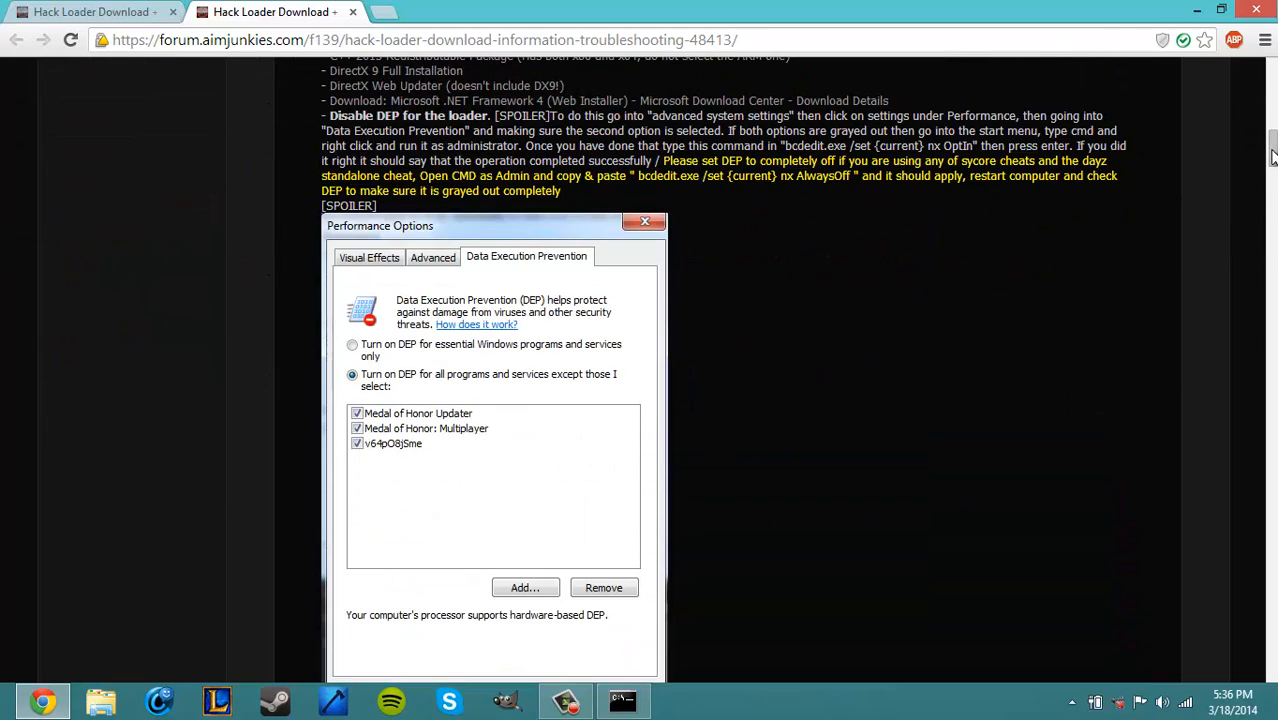
{"action": "mouse_move", "coordinate": [644, 176]}
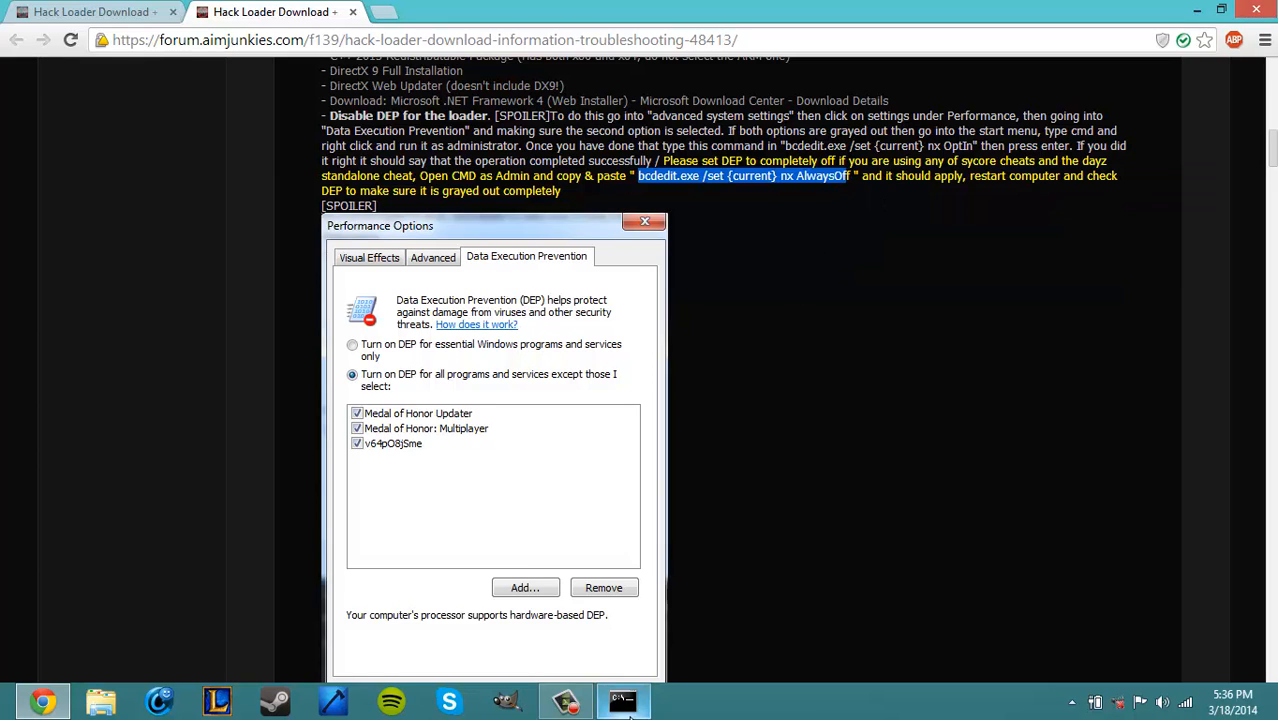
Paste and run bcdedit /set {current} nx AlwaysOff so the operation completes successfully
{"action": "left_click", "coordinate": [624, 700]}
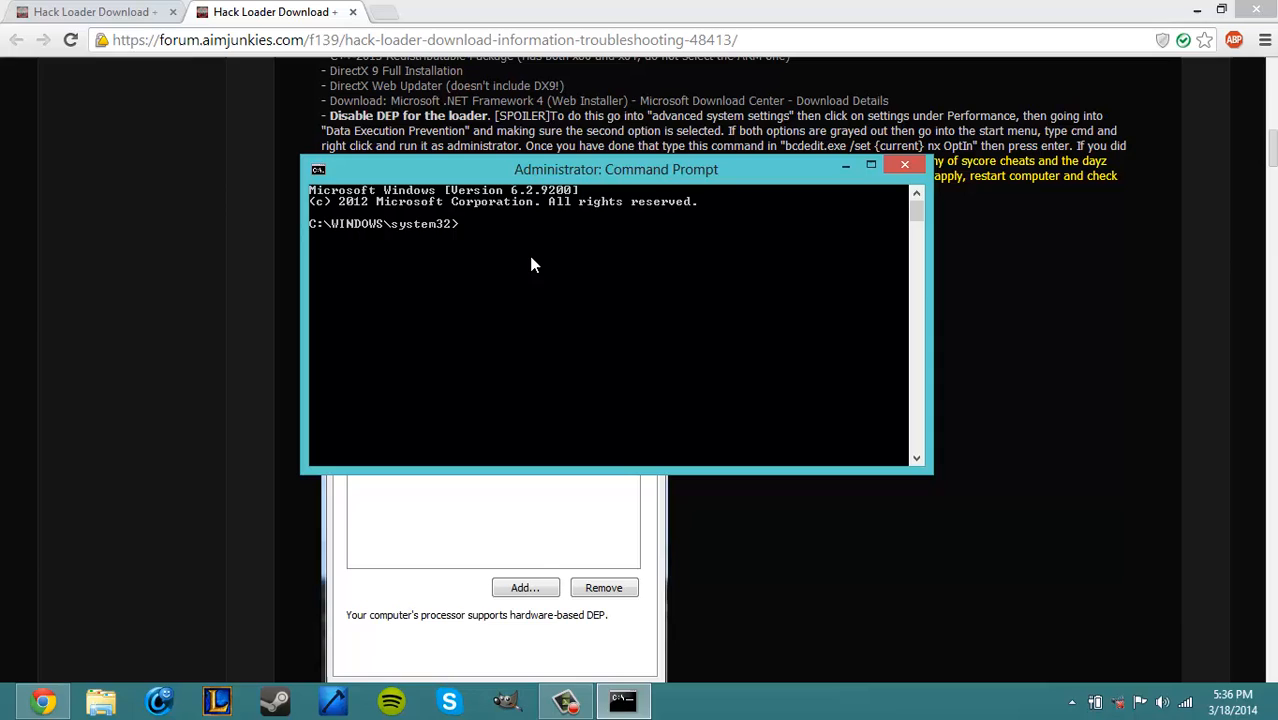
{"action": "right_click", "coordinate": [532, 264]}
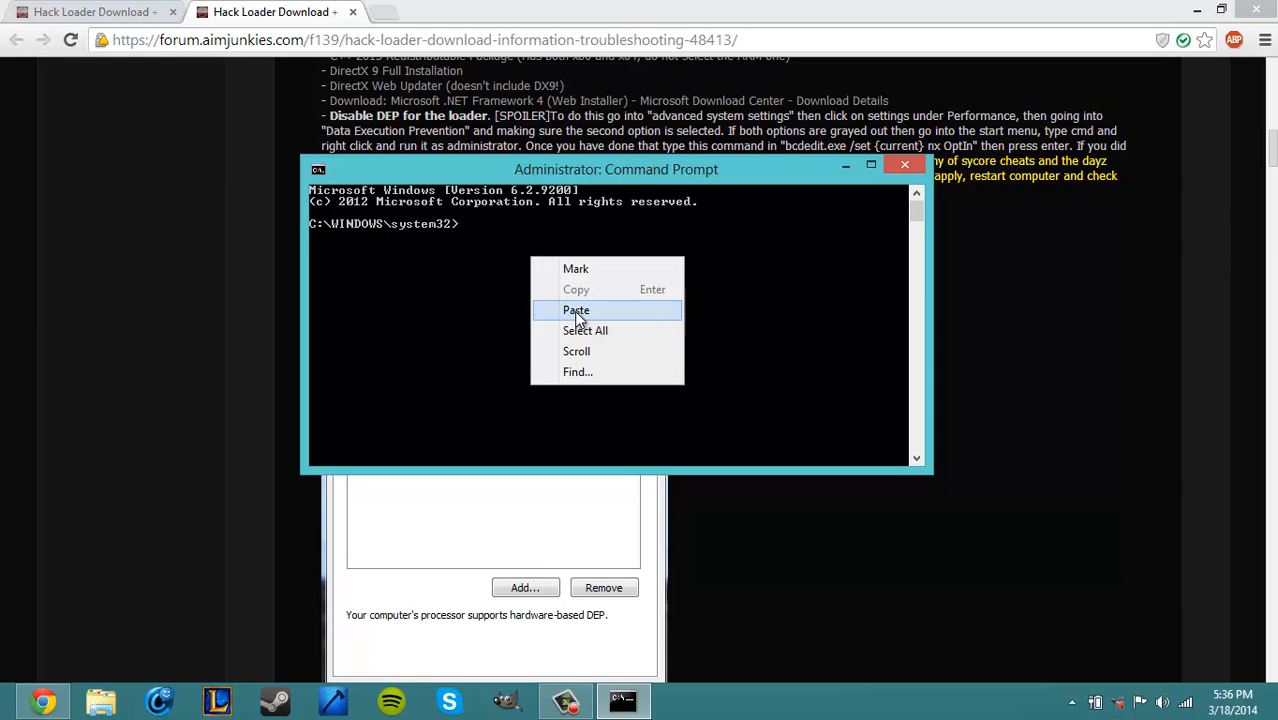
{"action": "left_click", "coordinate": [576, 310]}
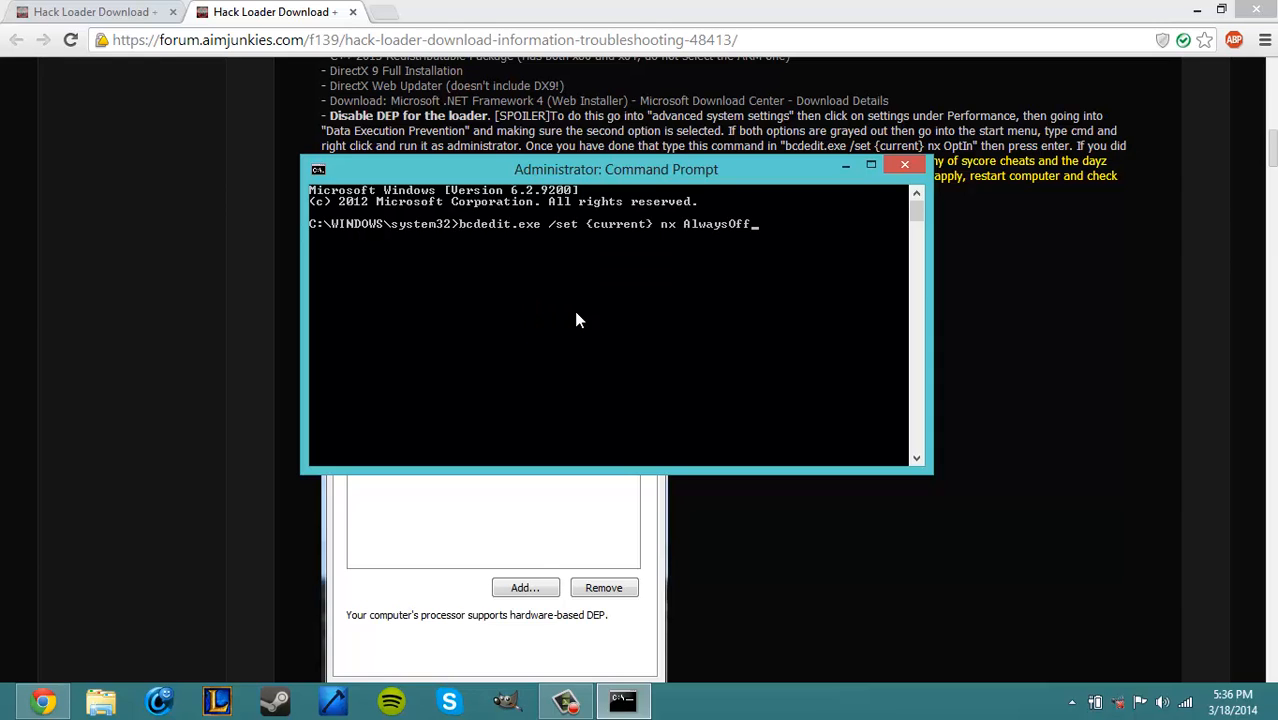
{"action": "key", "text": "Return"}
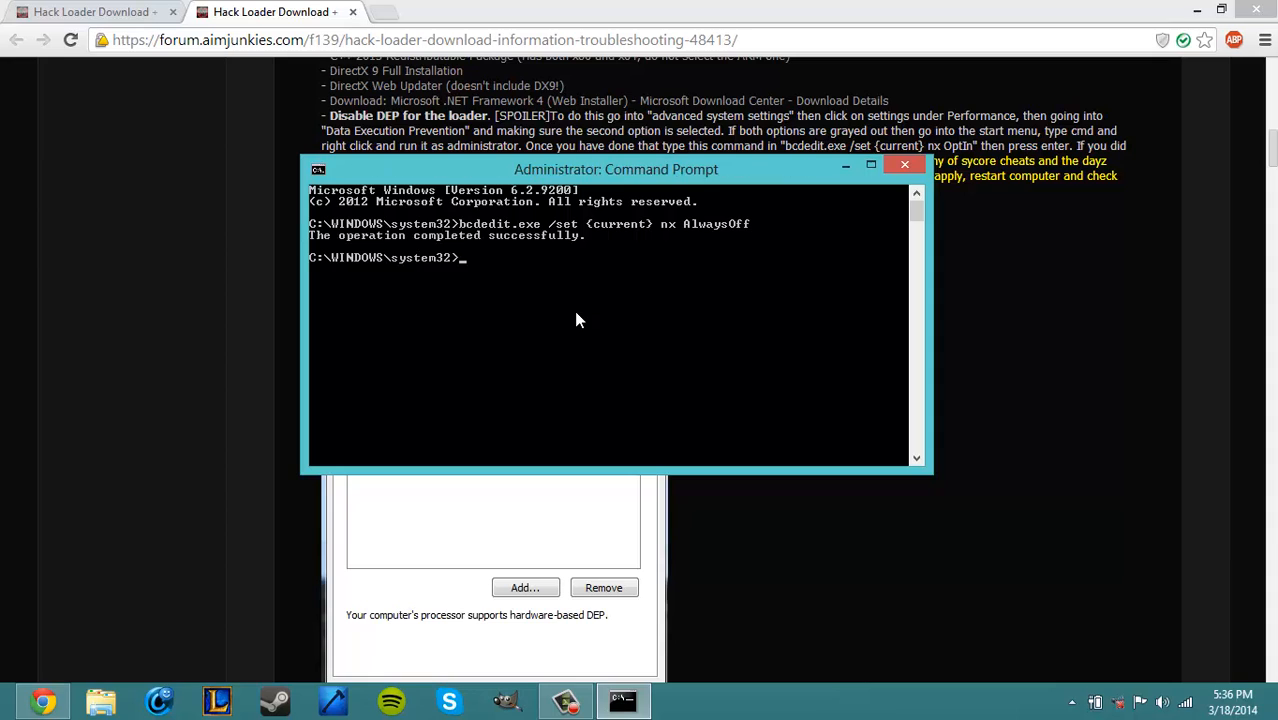